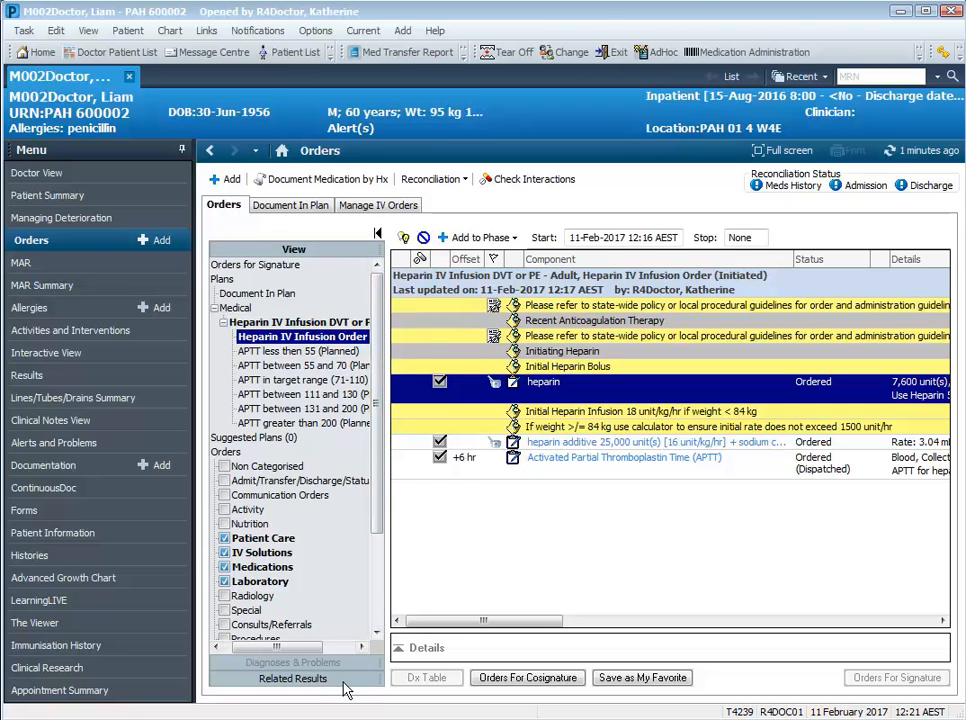
# Review related lab results, then show the 'APTT in target range (71-110)' phase orders
pyautogui.click(292, 678)
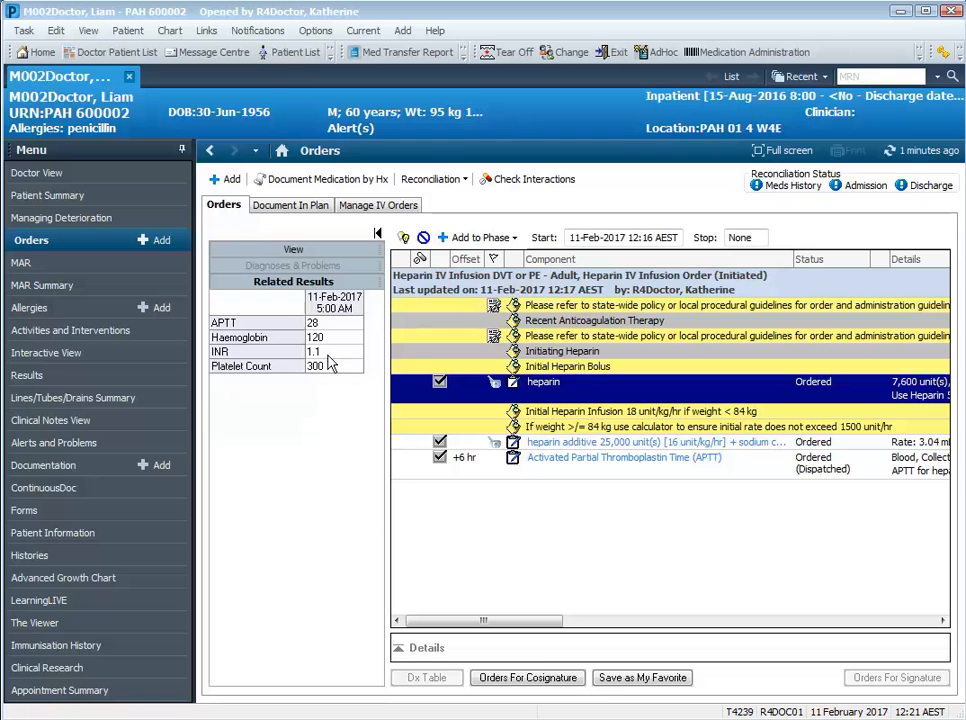
pyautogui.moveTo(308, 332)
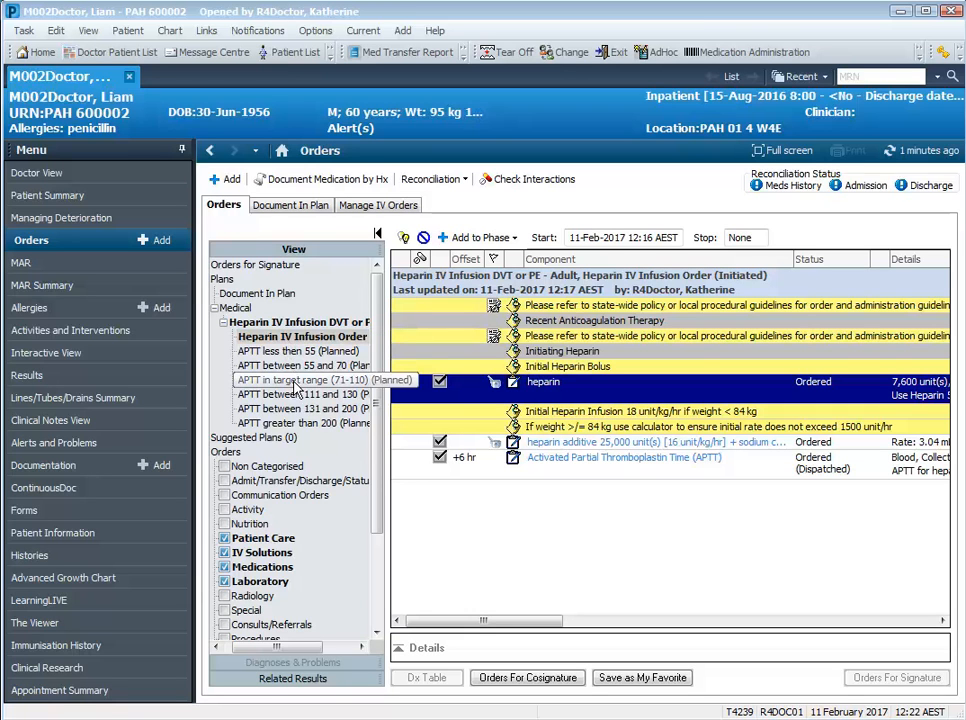
pyautogui.click(304, 380)
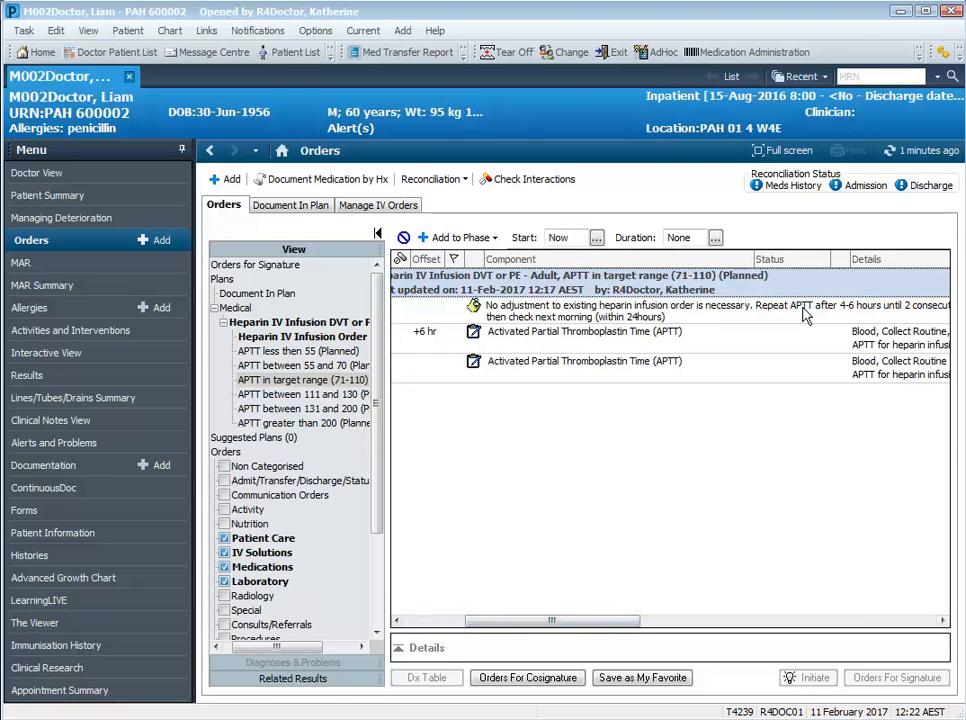
pyautogui.moveTo(630, 342)
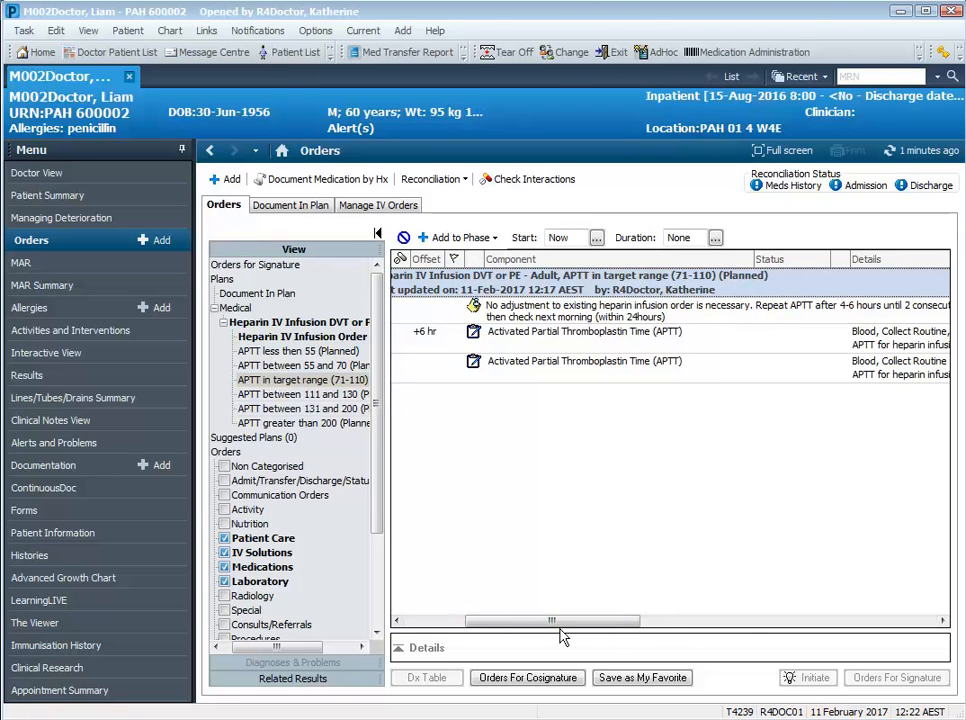
pyautogui.moveTo(552, 620); pyautogui.dragTo(670, 620)
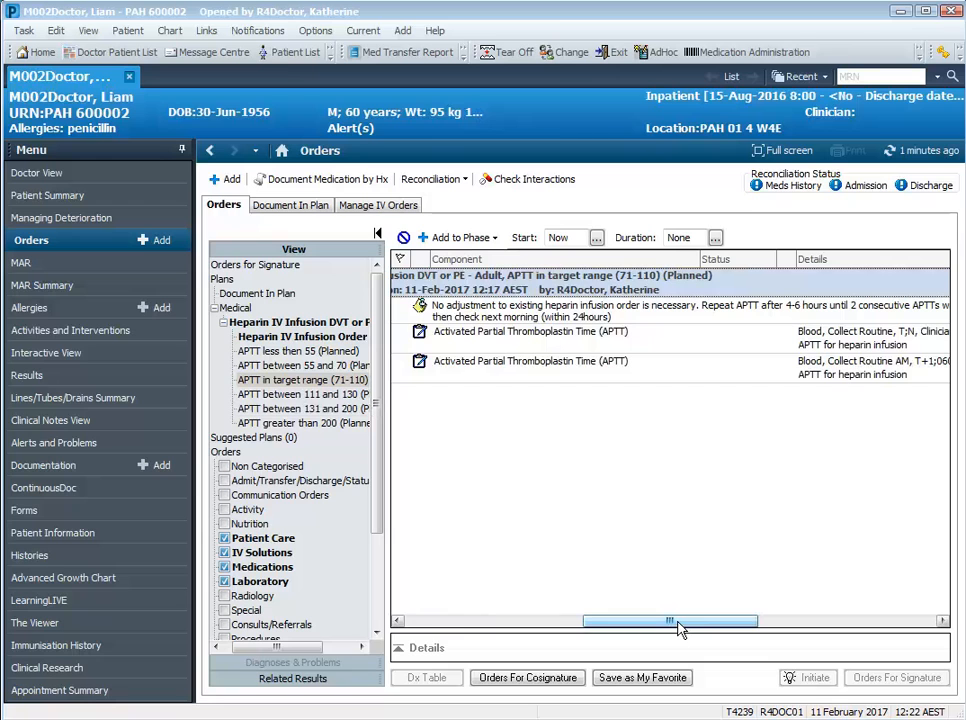
pyautogui.moveTo(670, 622); pyautogui.dragTo(490, 622)
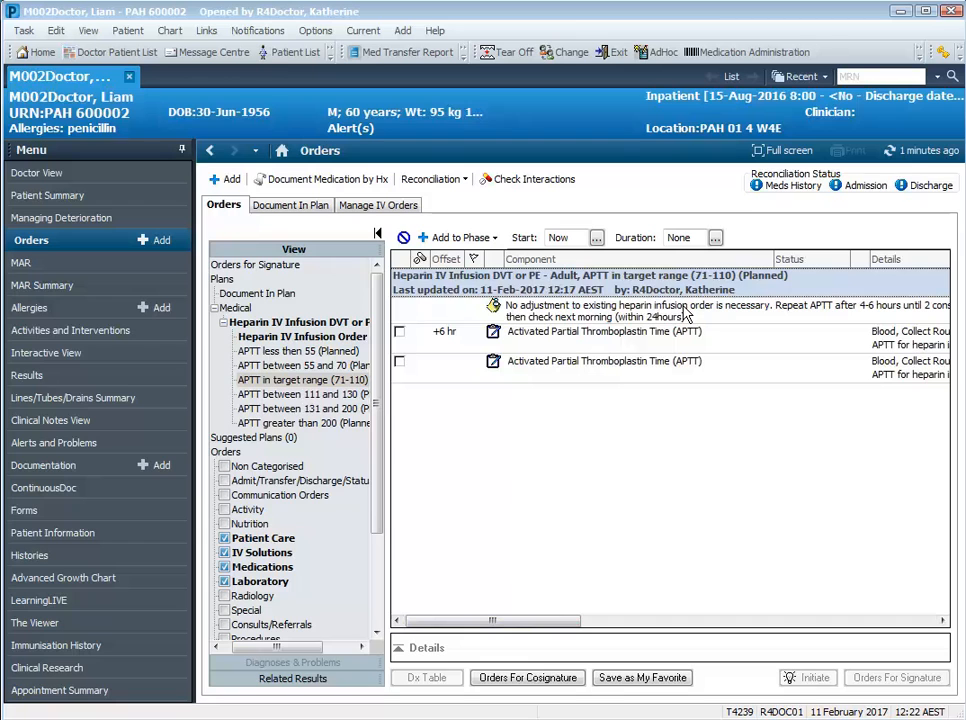
pyautogui.moveTo(556, 338)
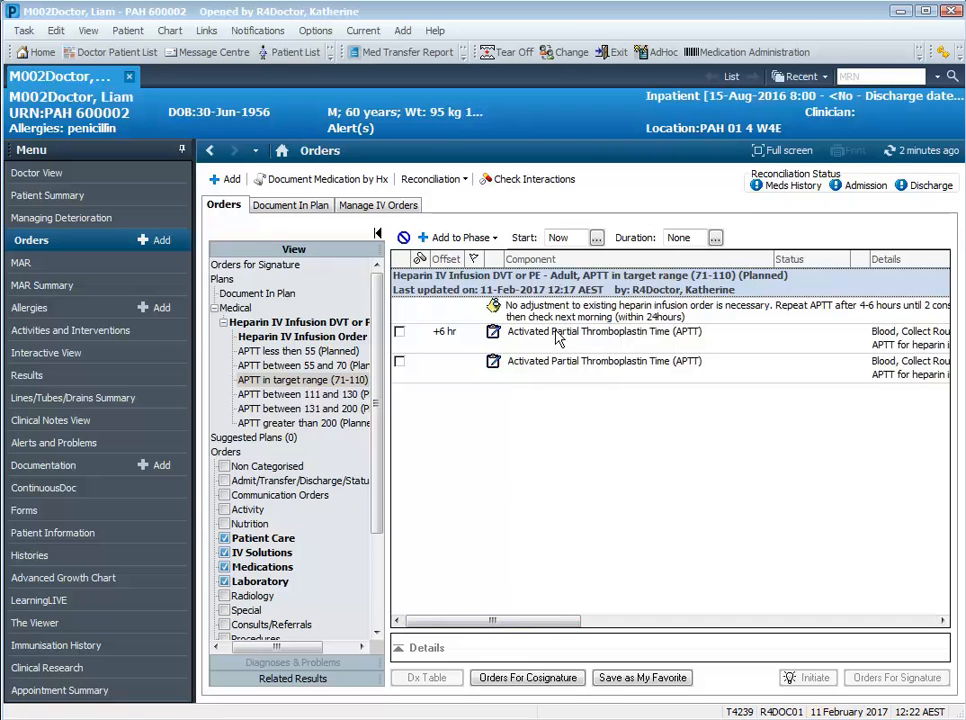
pyautogui.moveTo(628, 304)
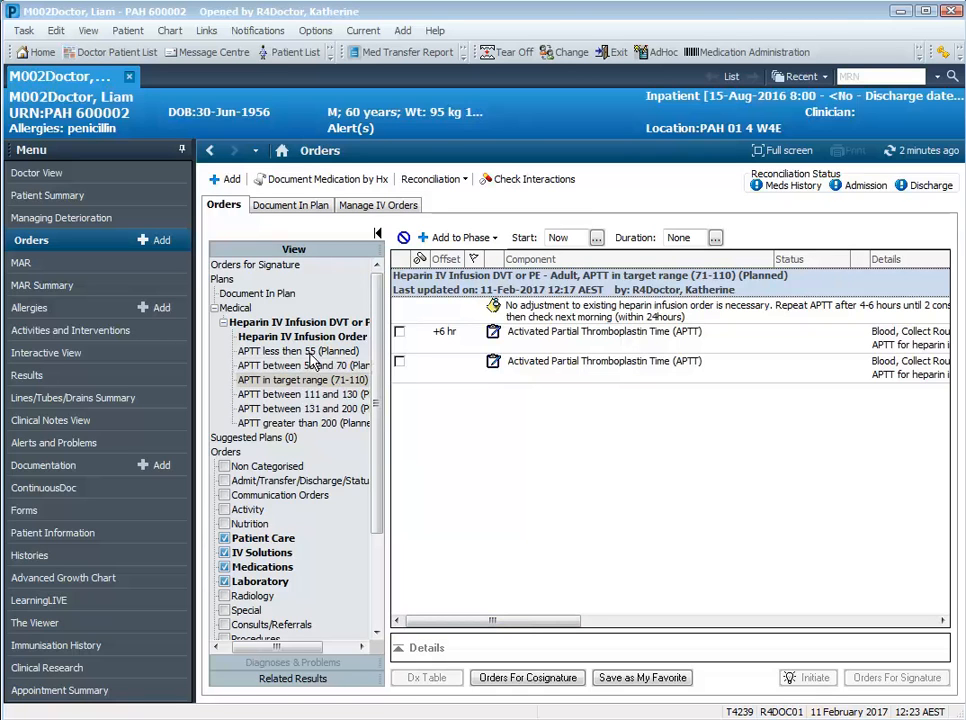
pyautogui.moveTo(242, 364)
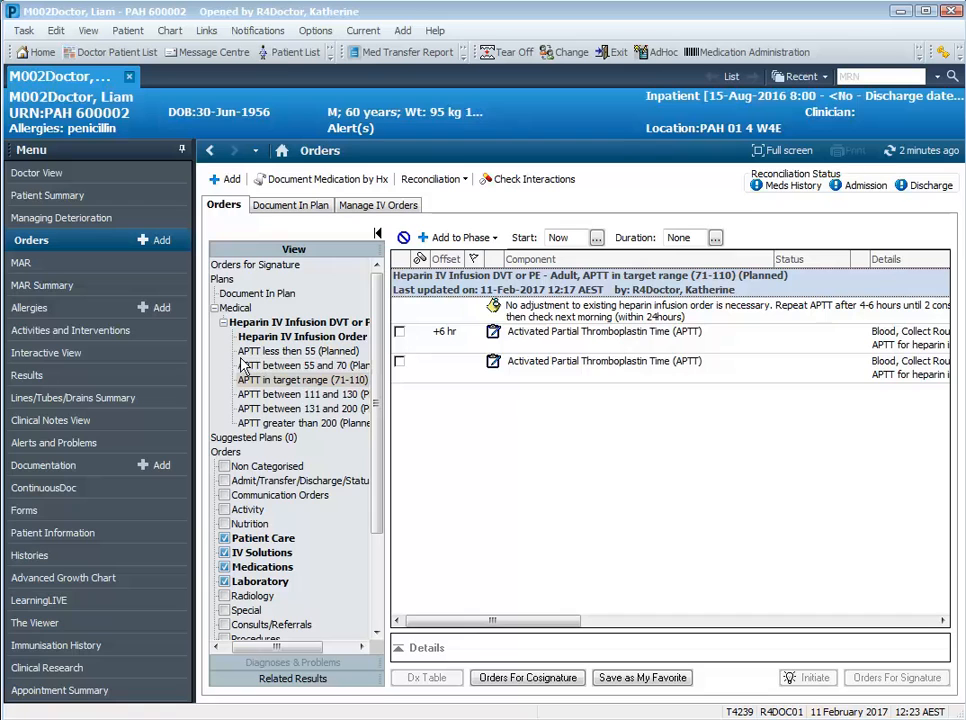
pyautogui.moveTo(248, 366)
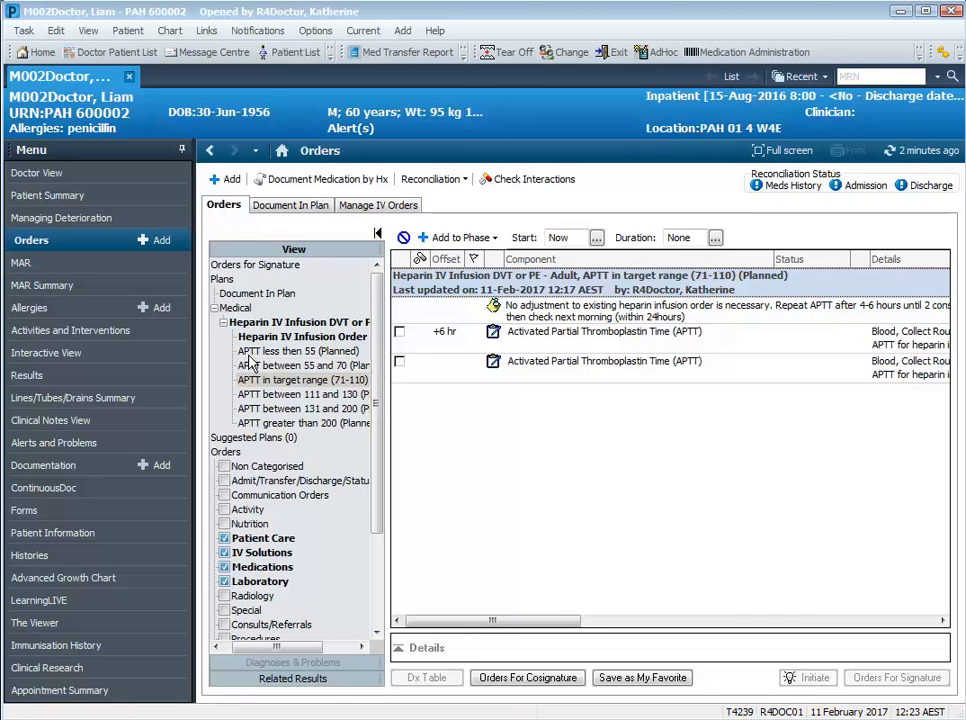
pyautogui.moveTo(252, 360)
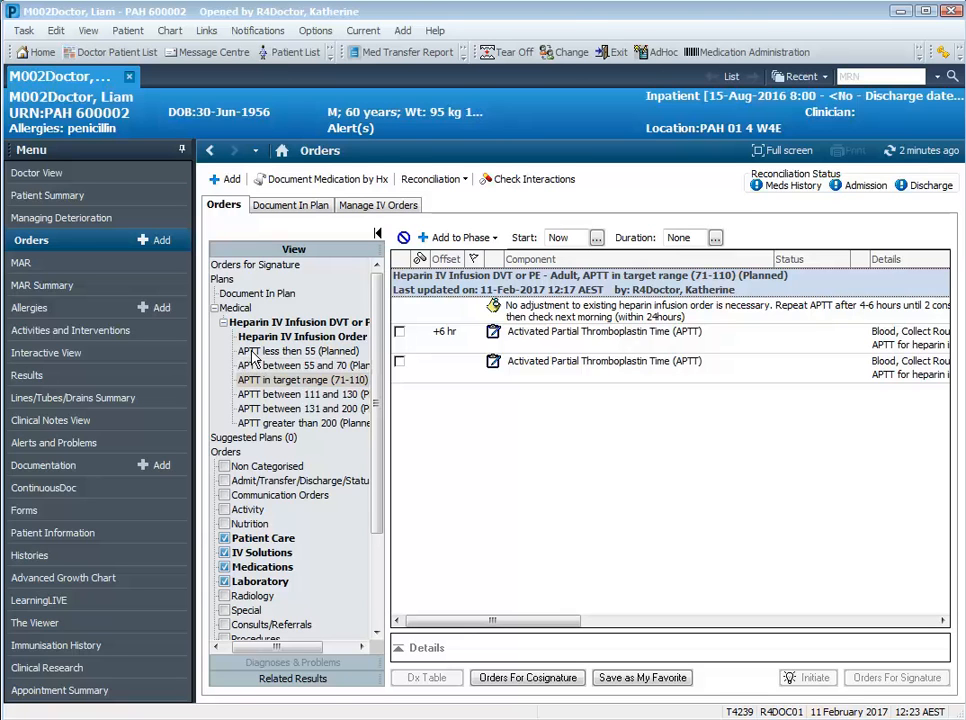
# Display the 'APTT less than 55 (Planned)' phase with its rate increase, rebolus and repeat APTT orders
pyautogui.click(300, 352)
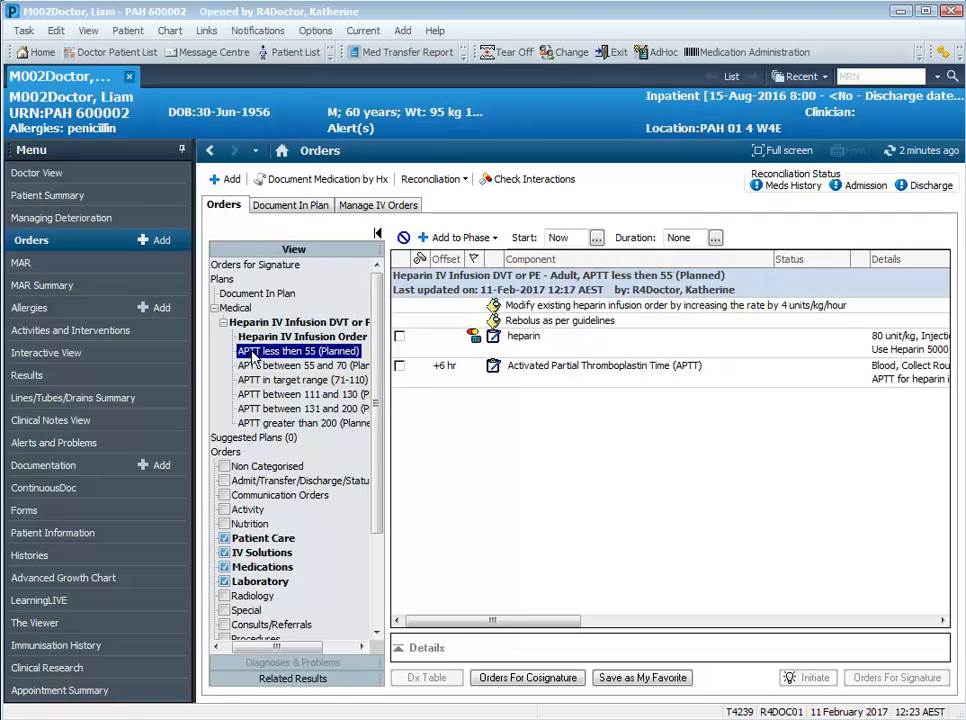
pyautogui.moveTo(528, 356)
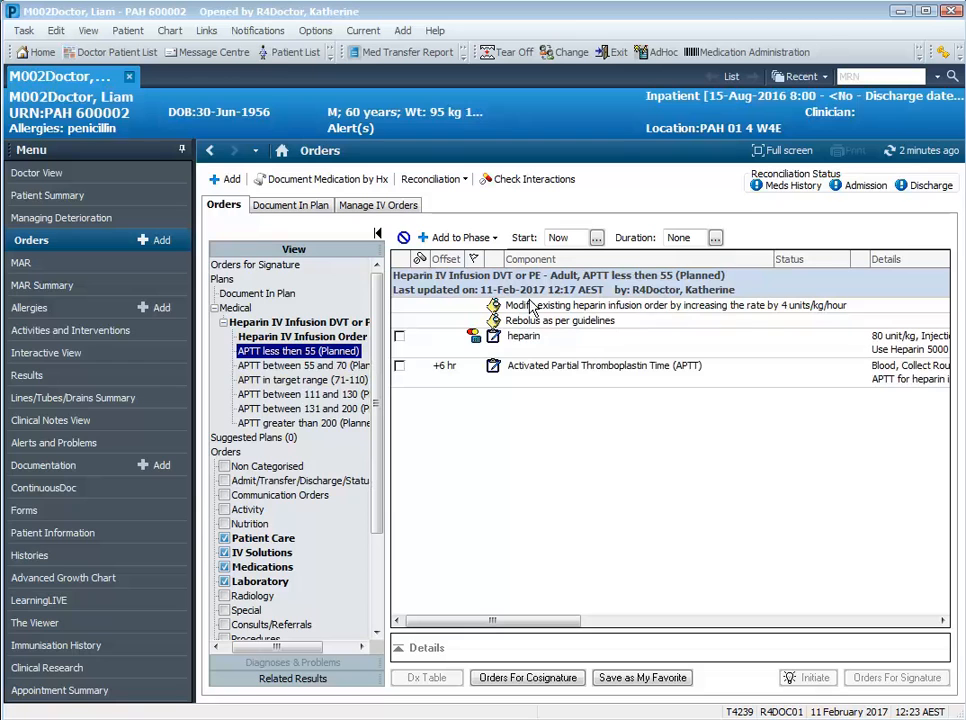
pyautogui.moveTo(528, 312)
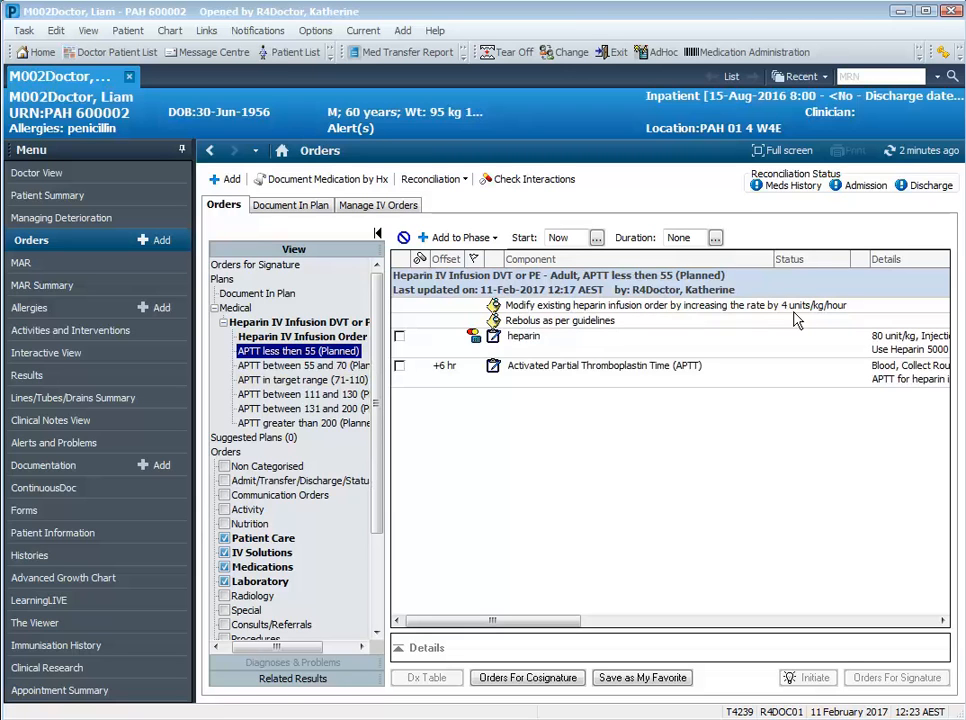
pyautogui.moveTo(848, 316)
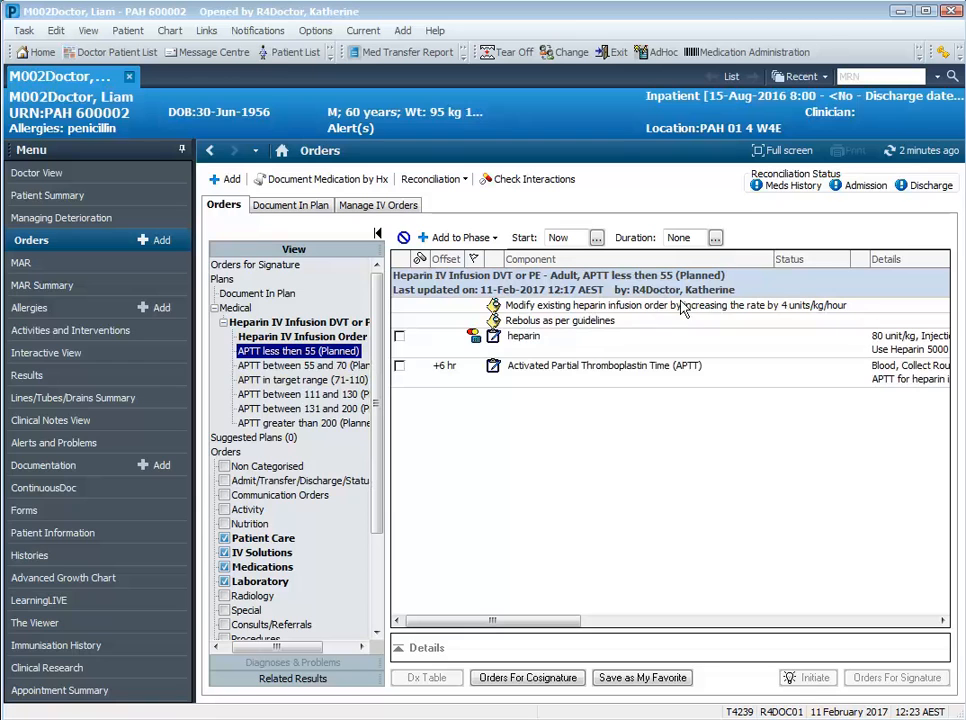
pyautogui.moveTo(690, 308)
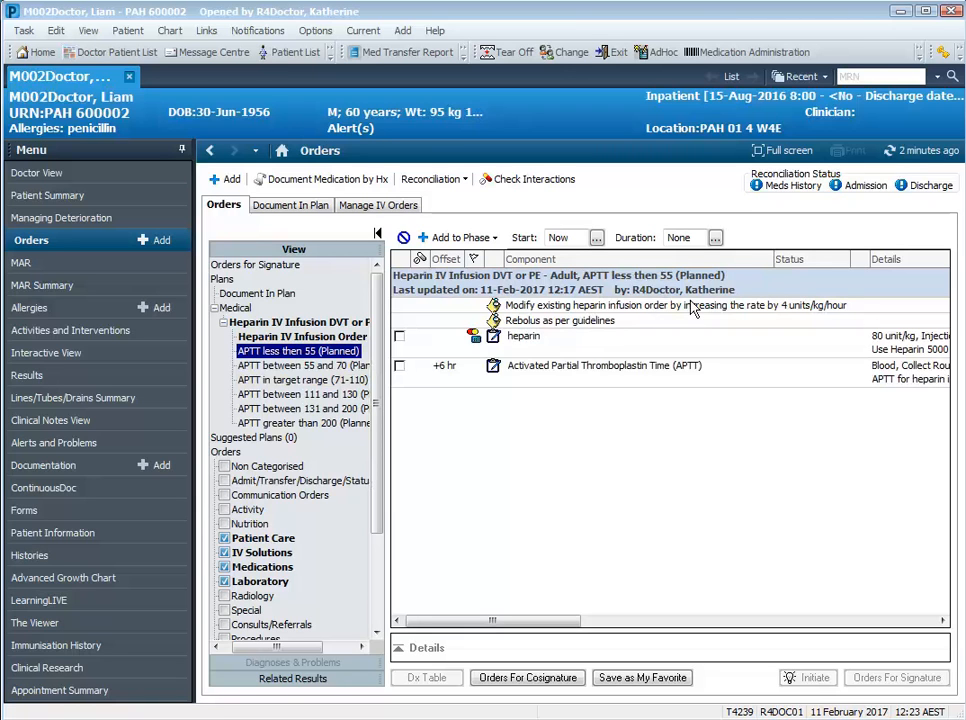
pyautogui.moveTo(624, 316)
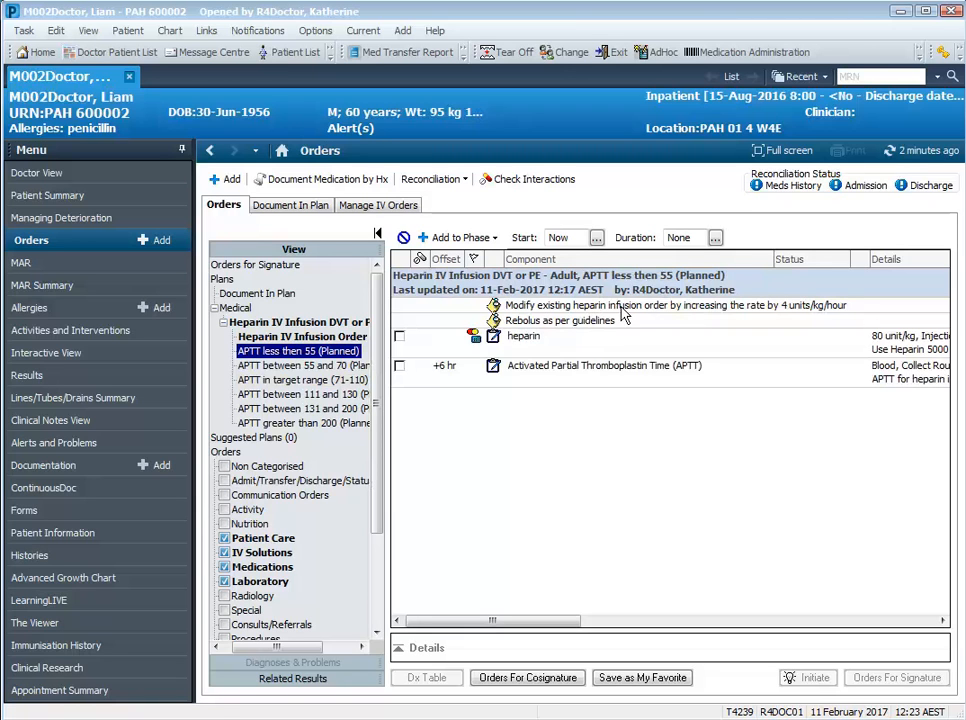
pyautogui.moveTo(404, 322)
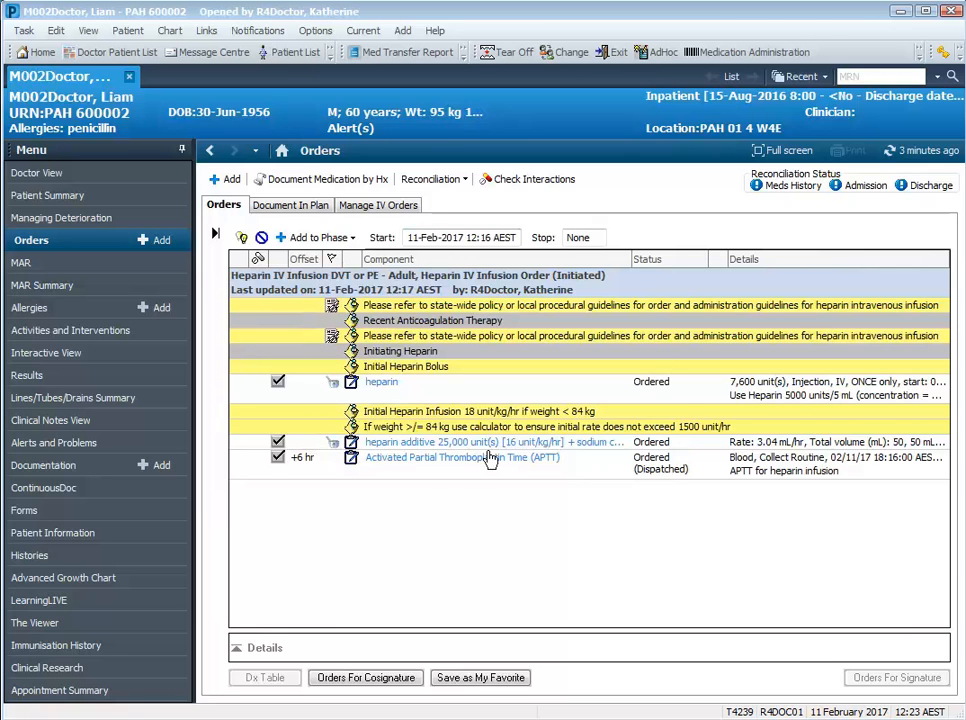
pyautogui.moveTo(760, 452)
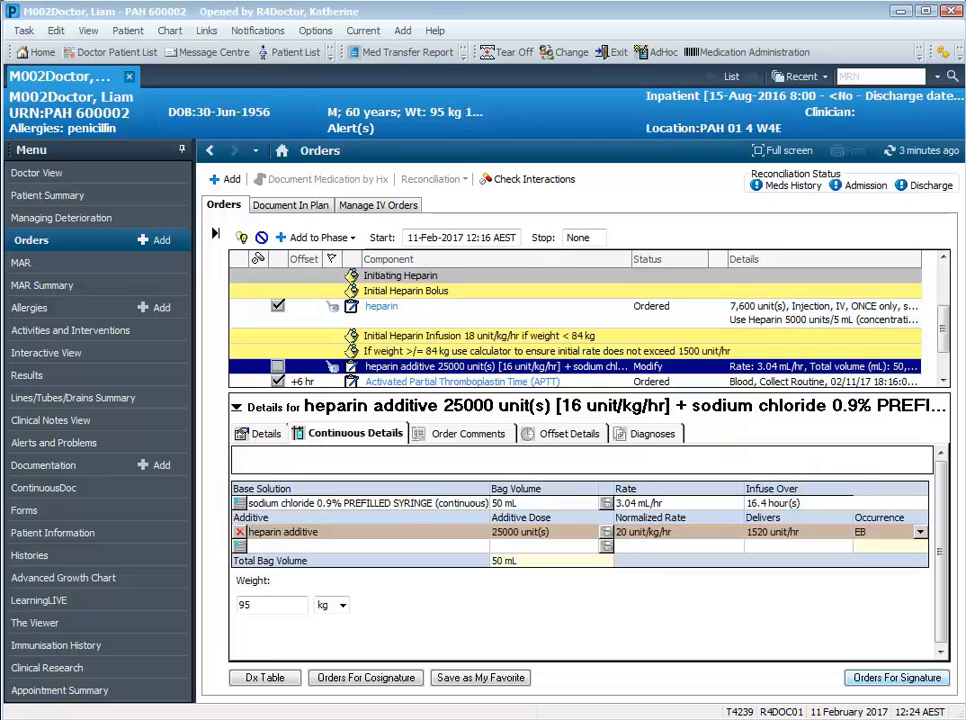
# Bring up the pending heparin infusion modification at 20 units/kg/hr awaiting signature
pyautogui.click(214, 234)
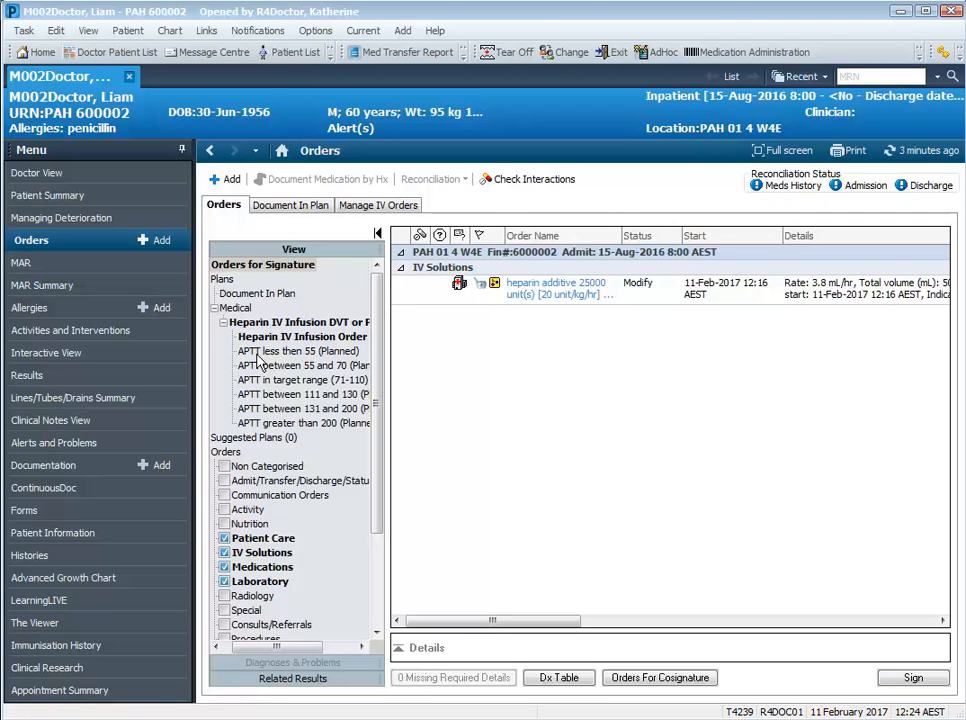
pyautogui.moveTo(264, 364)
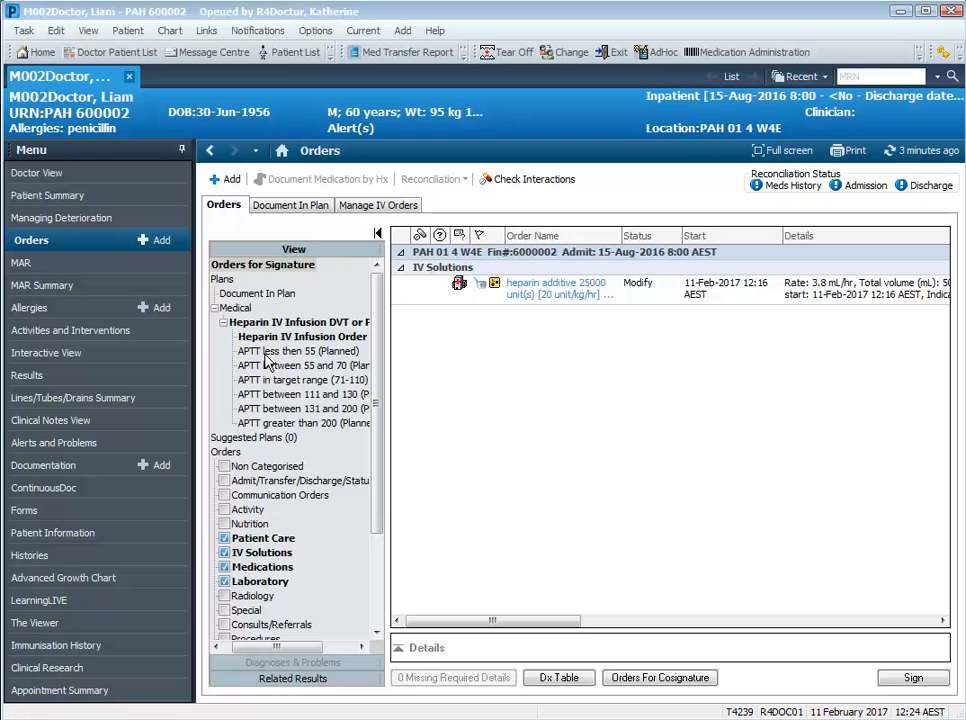
# Return to the 'APTT less than 55 (Planned)' phase under Heparin IV Infusion Orders
pyautogui.click(304, 352)
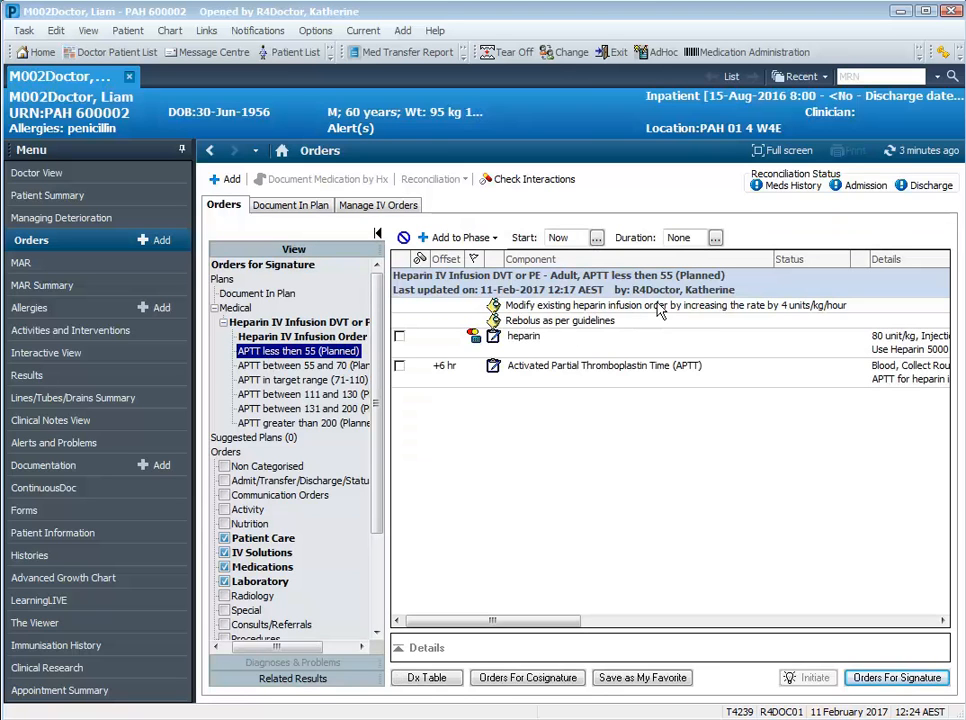
pyautogui.moveTo(518, 300)
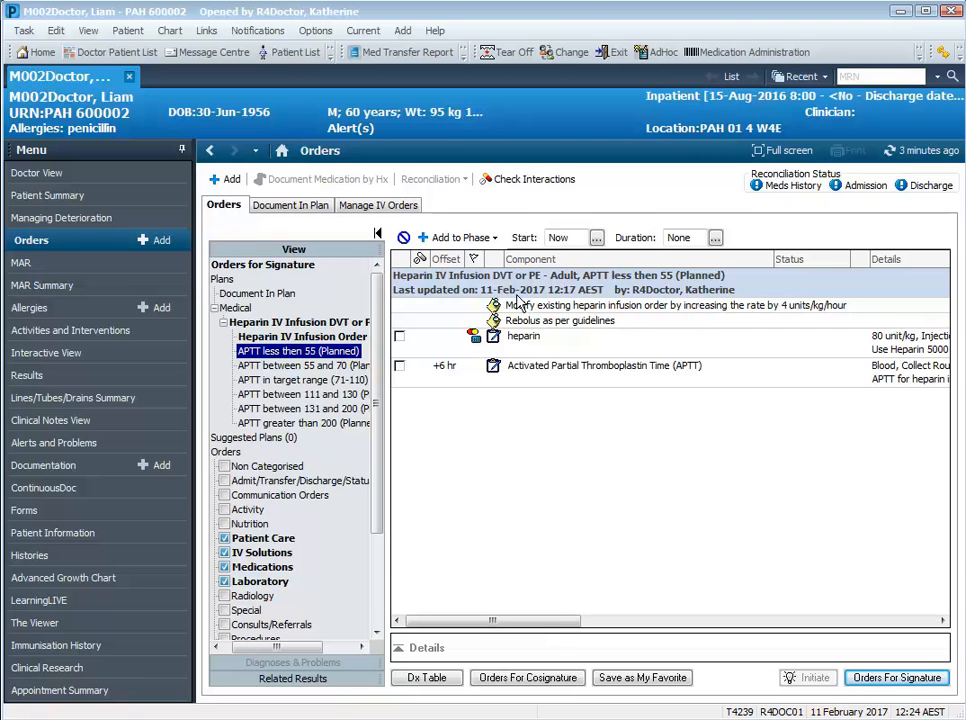
pyautogui.moveTo(648, 320)
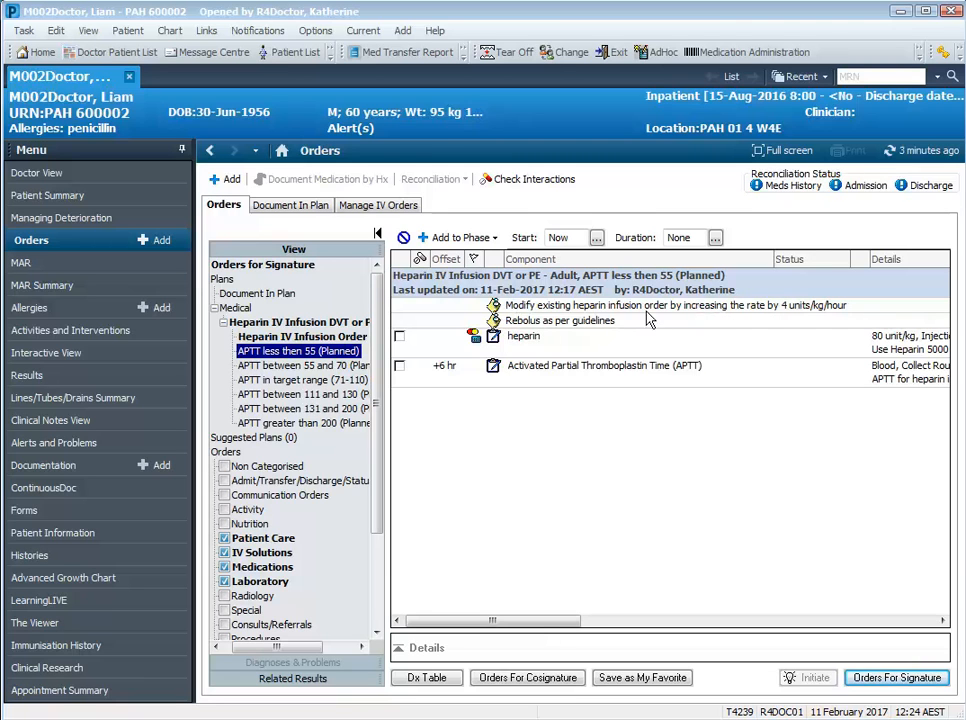
pyautogui.moveTo(784, 318)
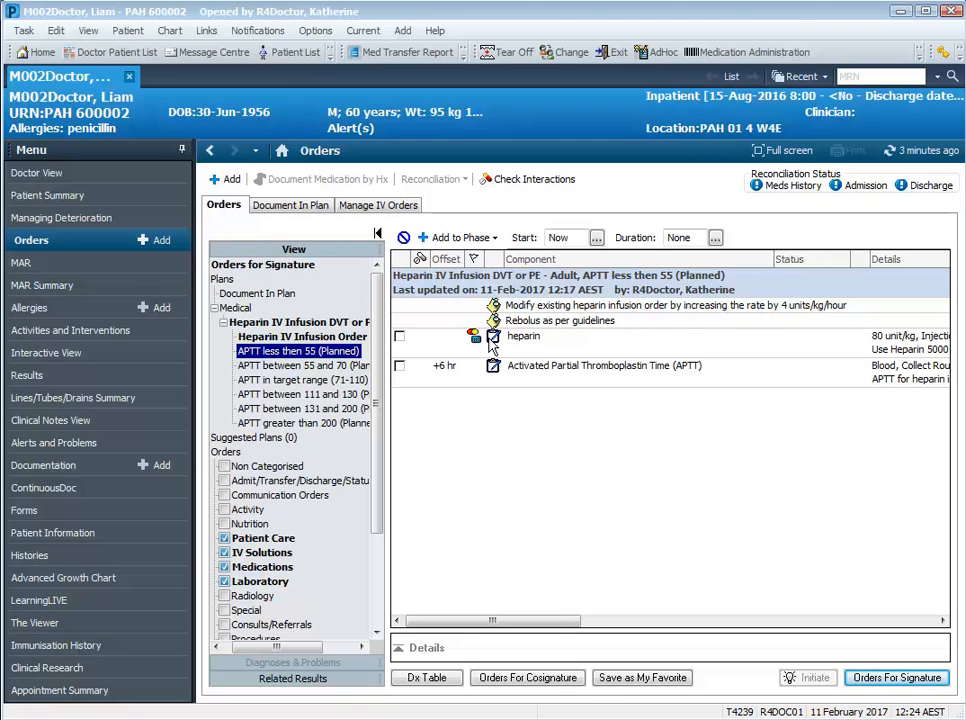
pyautogui.moveTo(486, 348)
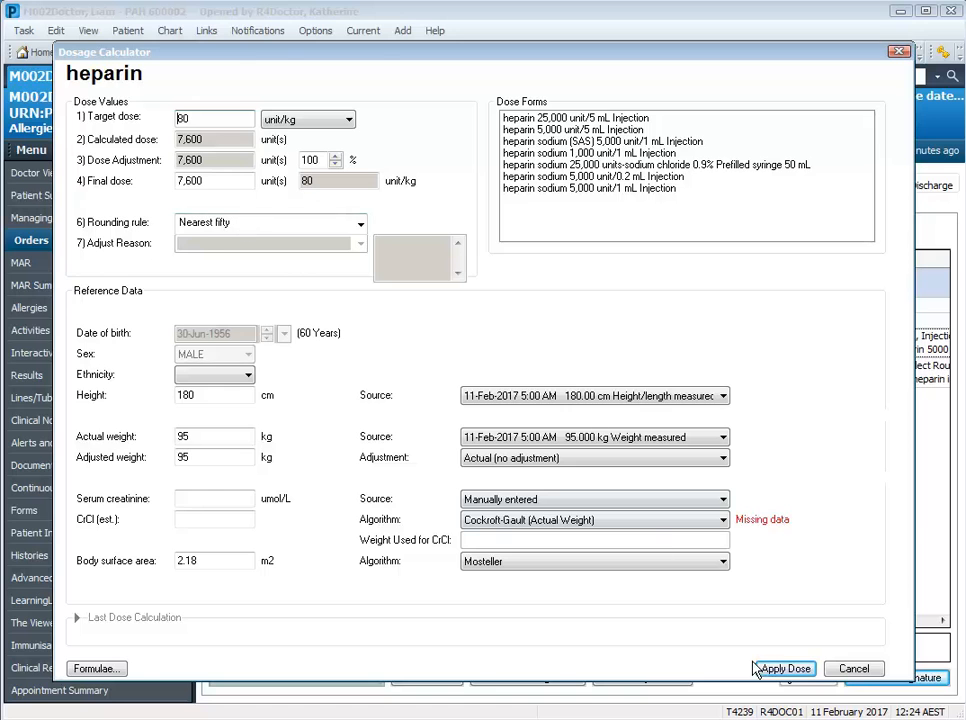
# Apply the calculated 80 unit/kg heparin rebolus dose of 7,600 units
pyautogui.click(784, 668)
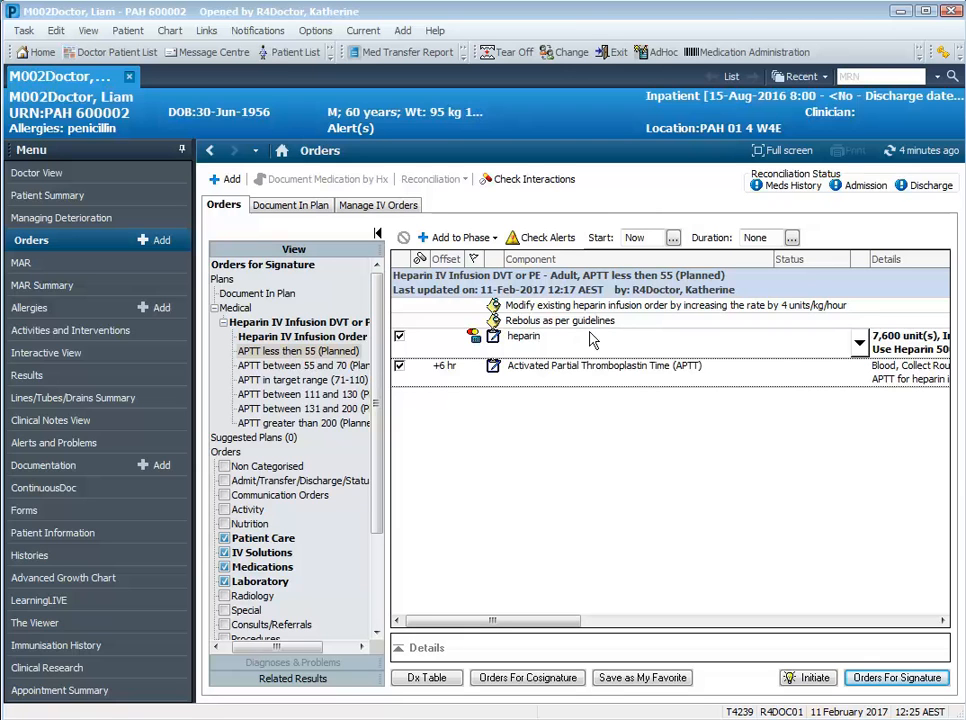
pyautogui.moveTo(296, 360)
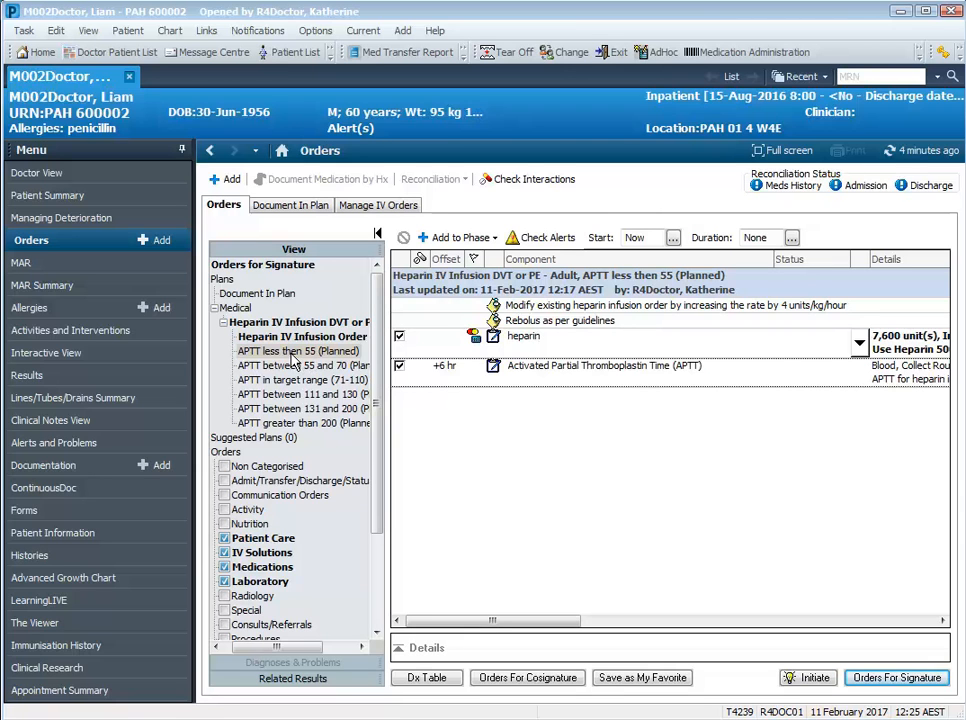
pyautogui.moveTo(628, 320)
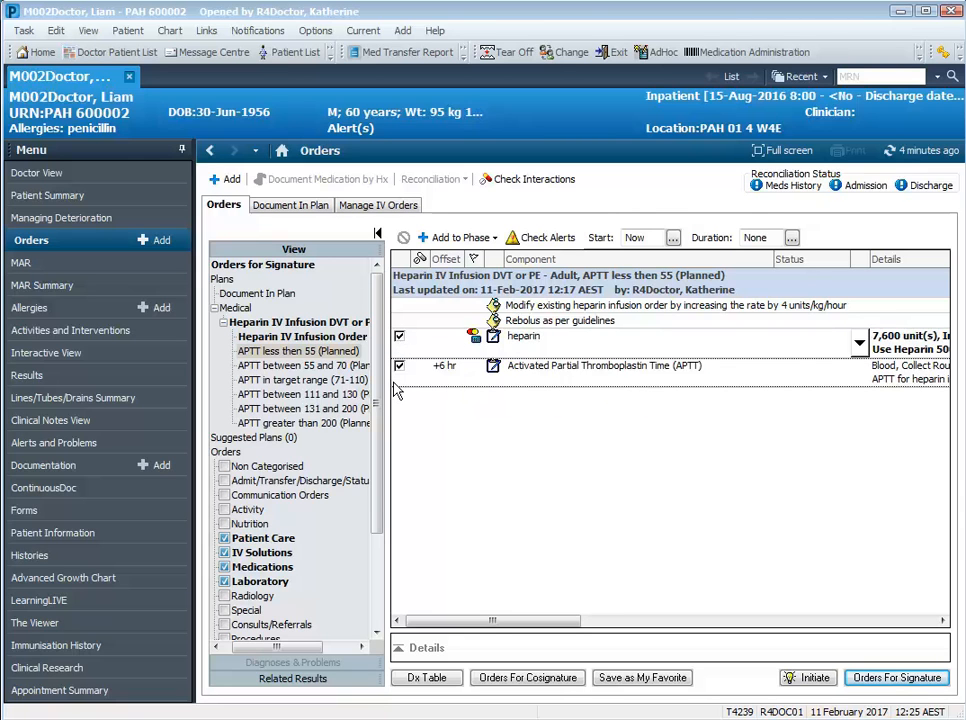
pyautogui.moveTo(880, 516)
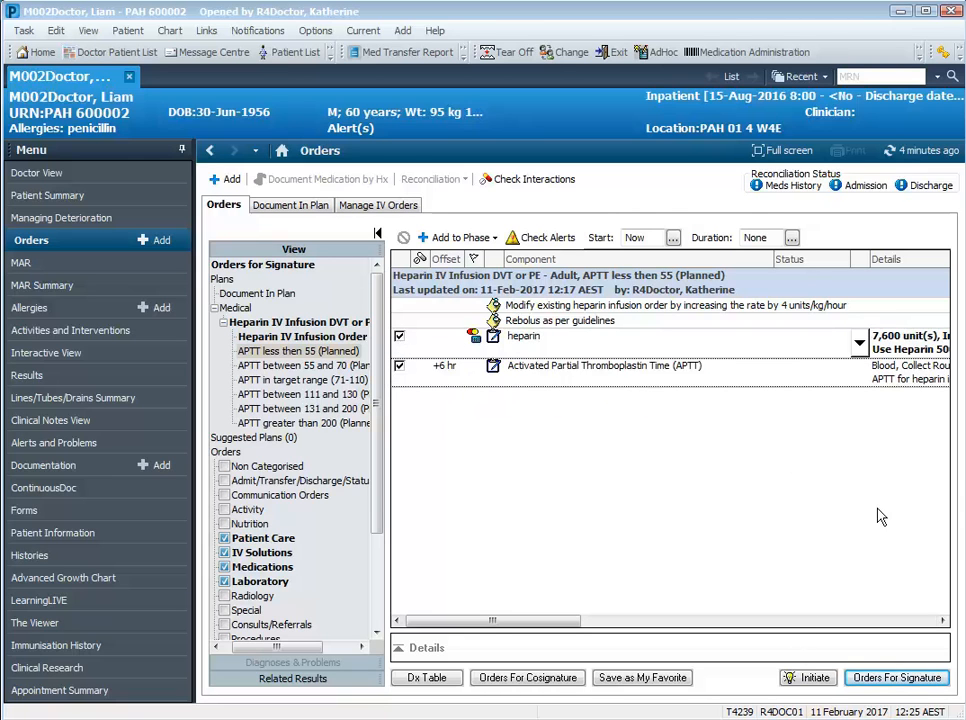
# Initiate the phase and sign the rate change, 7,600-unit bolus and follow-up APTT orders
pyautogui.click(808, 676)
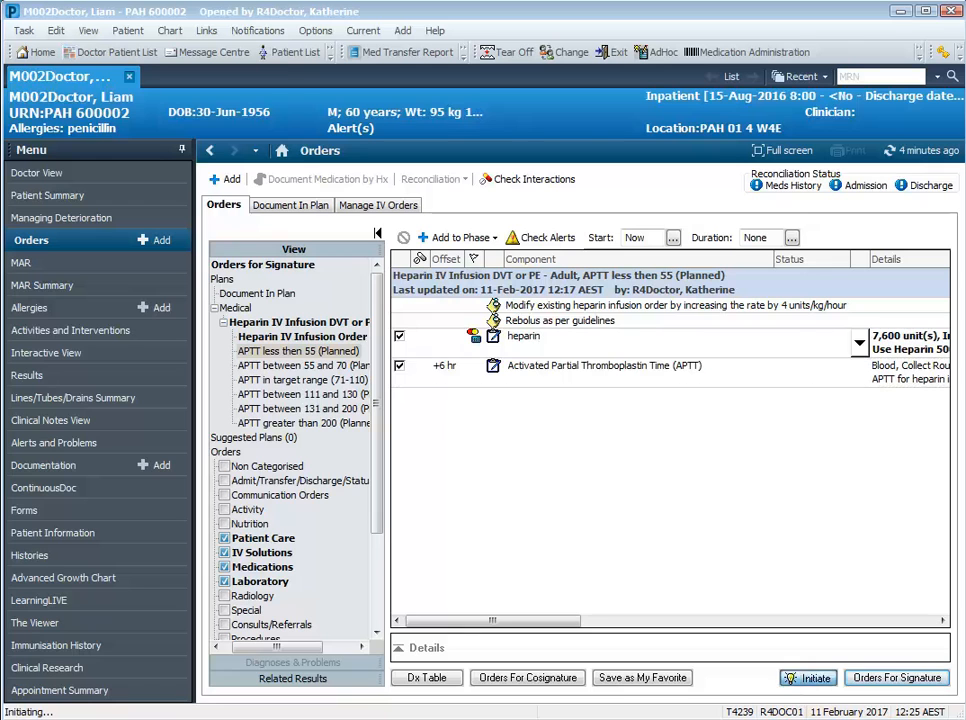
pyautogui.click(814, 678)
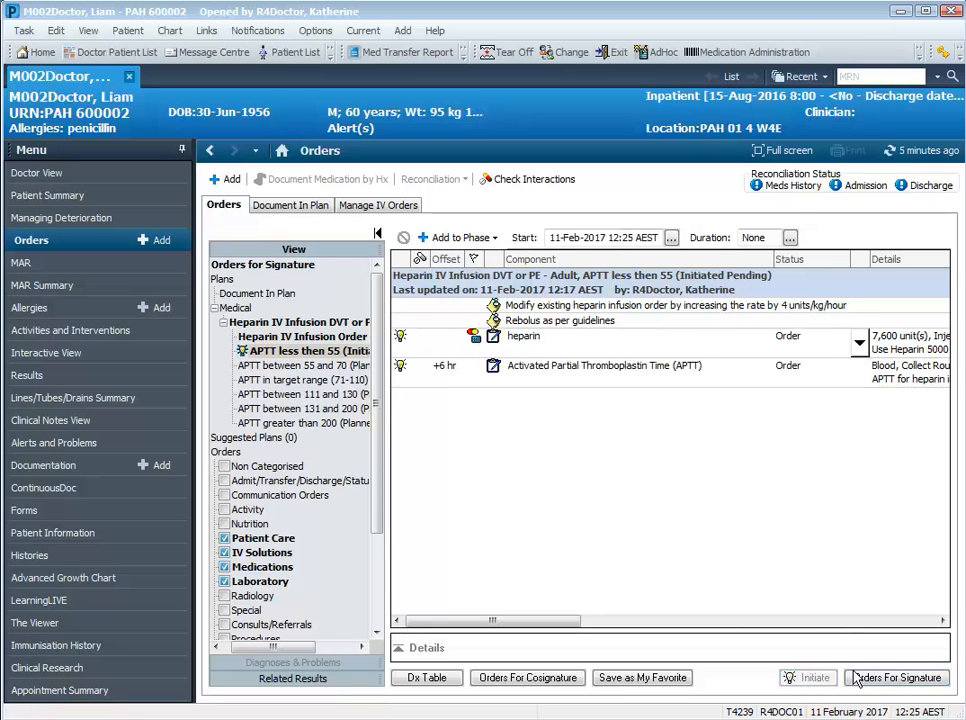
pyautogui.click(896, 676)
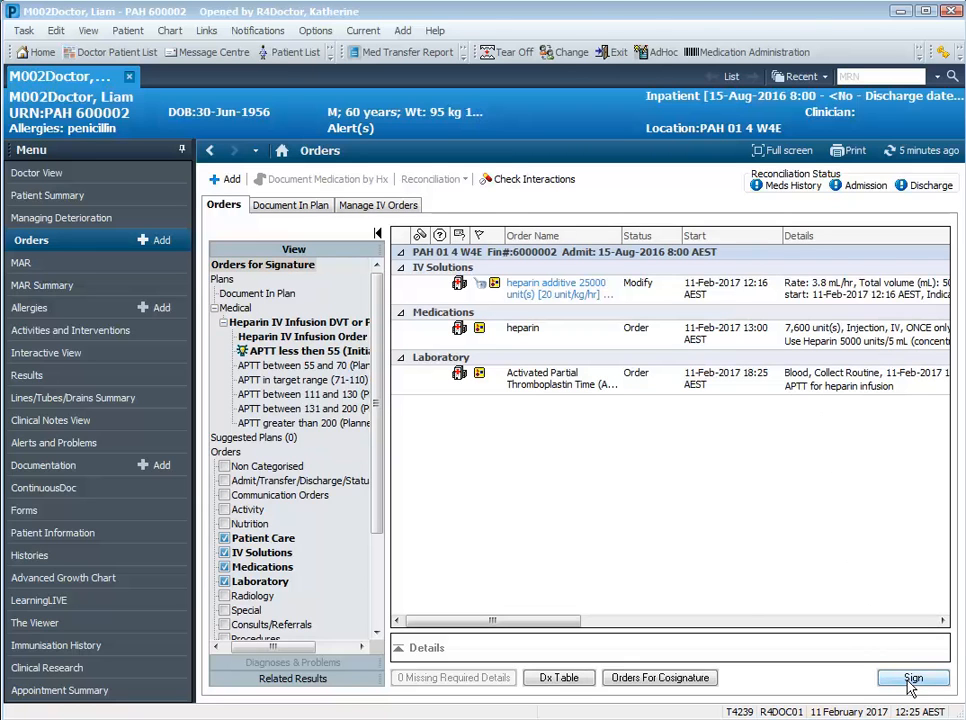
pyautogui.click(912, 678)
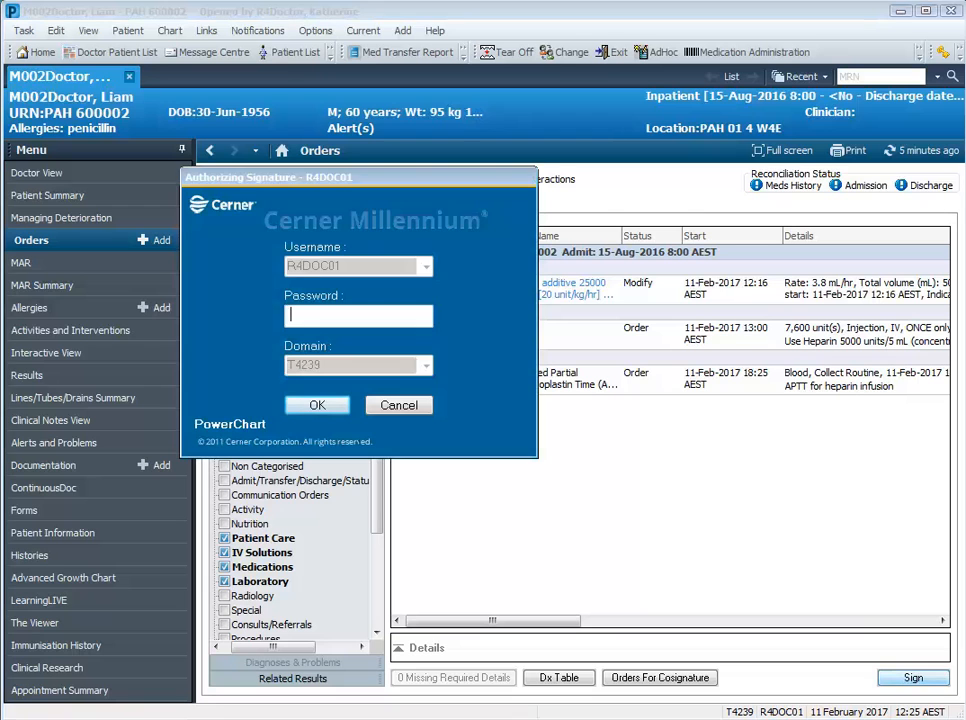
pyautogui.click(316, 404)
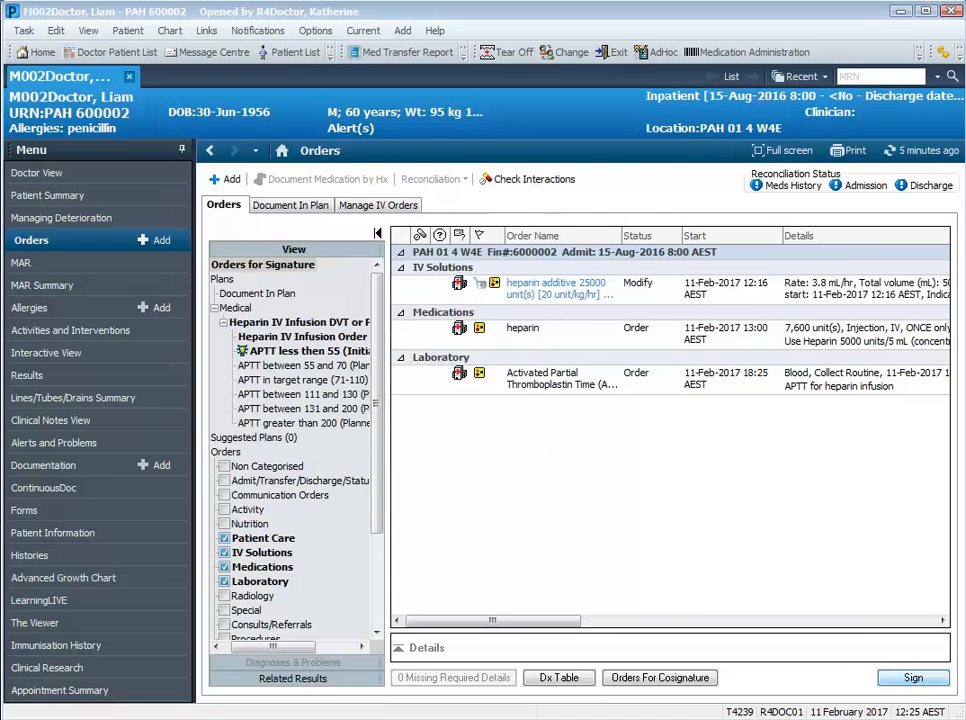